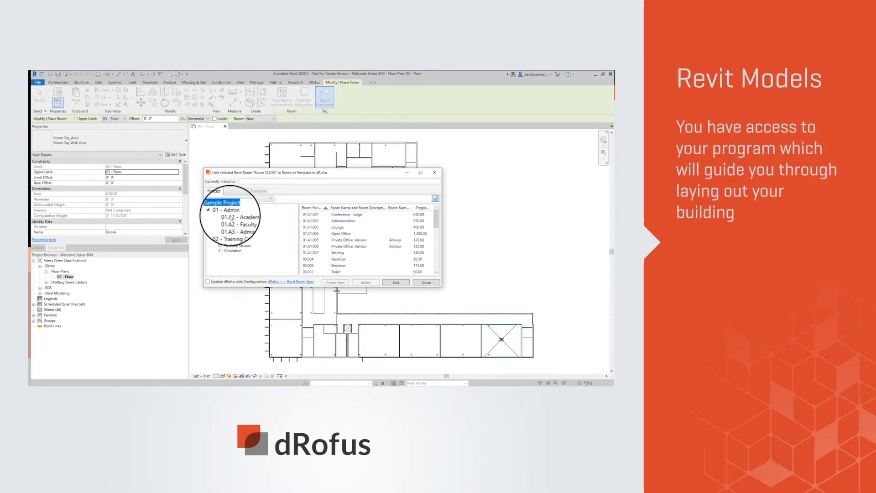
Link the bottom-right room to dRofus 07.002 Classroom - Standard under 07 - General Studies
{"action": "left_click", "coordinate": [234, 246]}
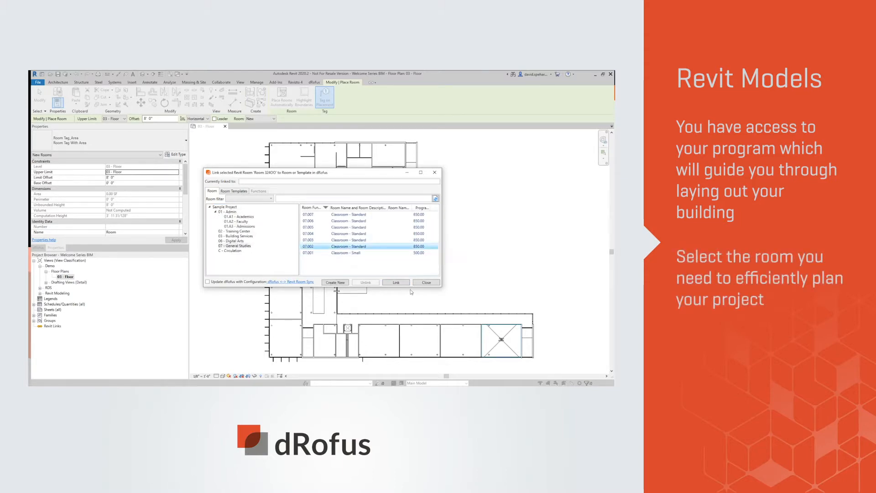
{"action": "left_click", "coordinate": [396, 282]}
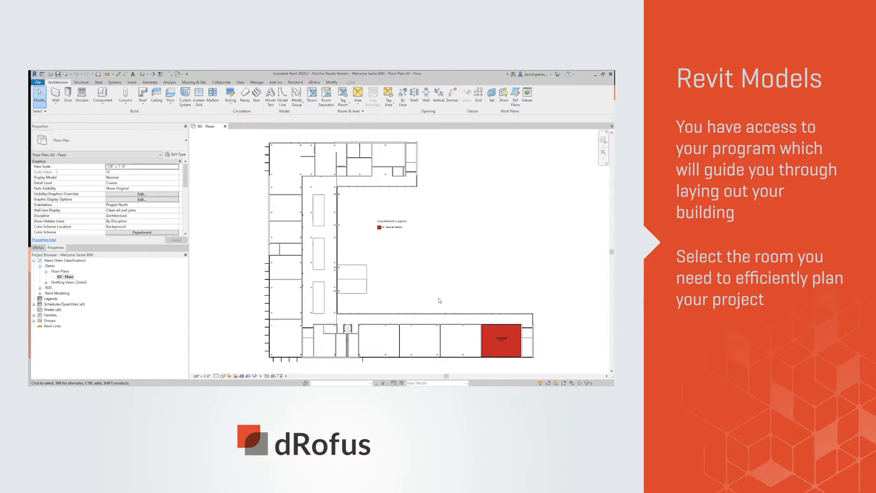
Select the linked CLASSROOM room and scroll through its dRofus data
{"action": "left_click", "coordinate": [500, 344]}
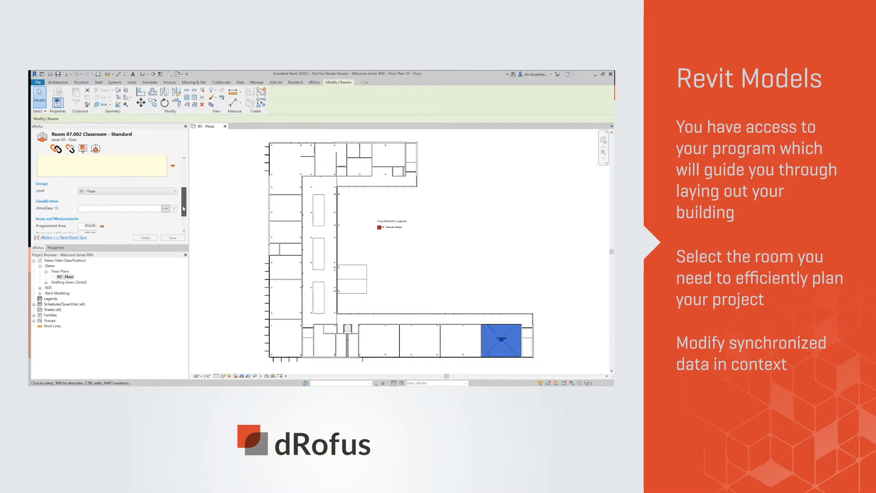
{"action": "scroll", "scroll_direction": "down", "scroll_amount": 3}
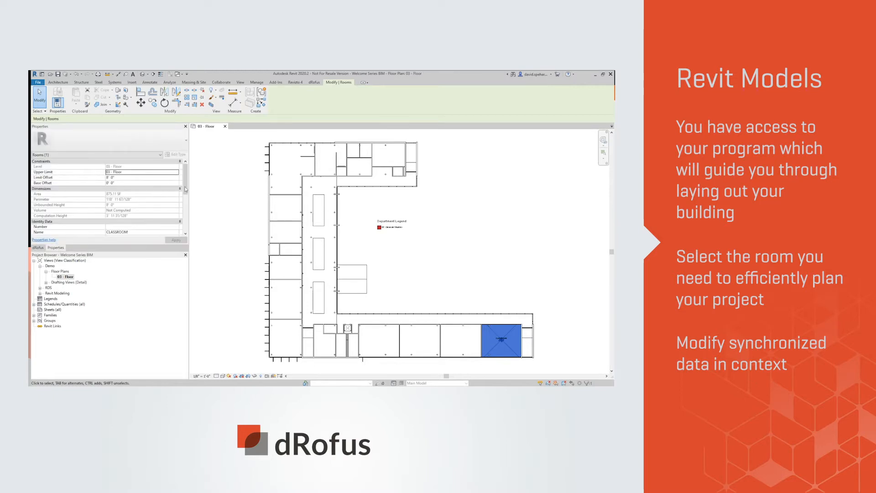
{"action": "scroll", "scroll_direction": "down", "scroll_amount": 3}
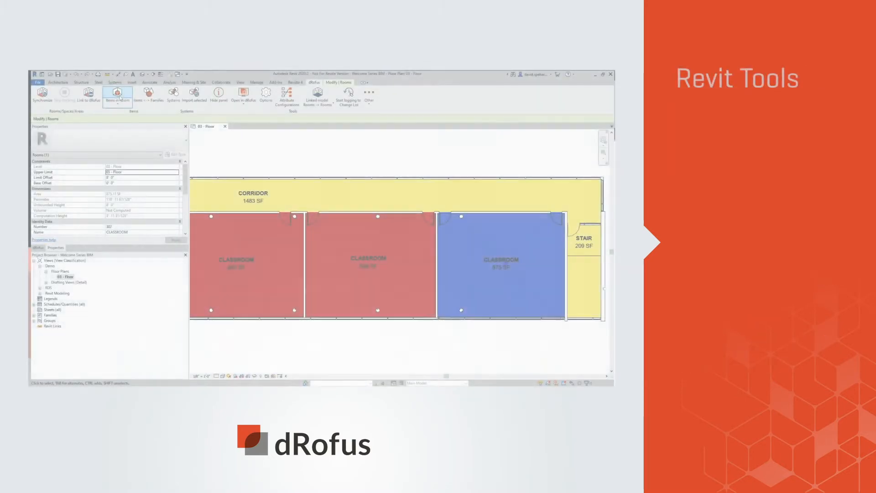
Update Revit from Items in Room, confirming the 37 new item instances
{"action": "left_click", "coordinate": [117, 94]}
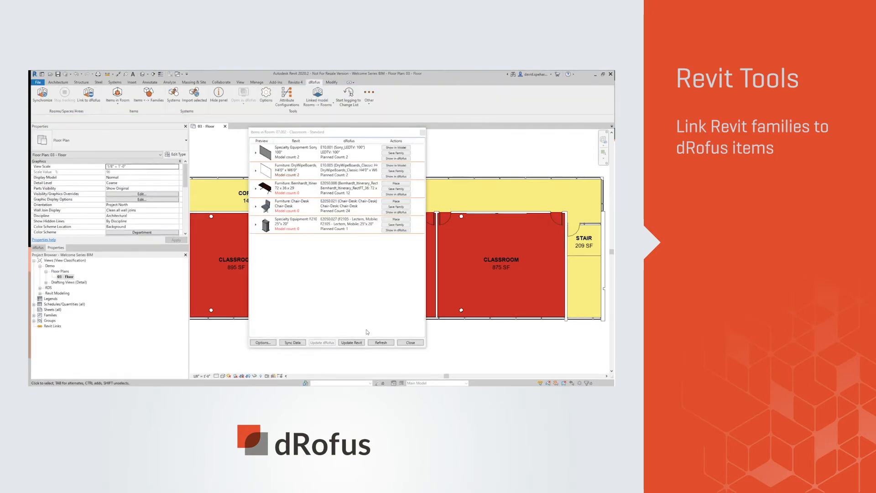
{"action": "left_click", "coordinate": [352, 343]}
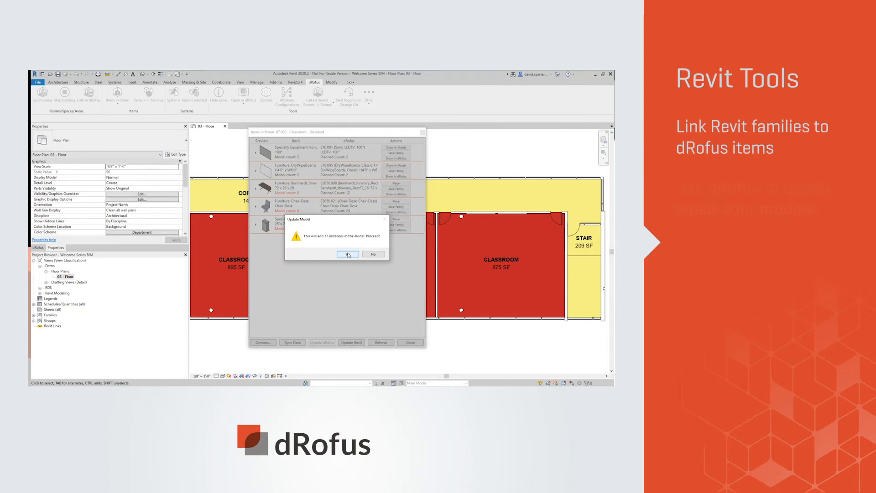
{"action": "left_click", "coordinate": [348, 254]}
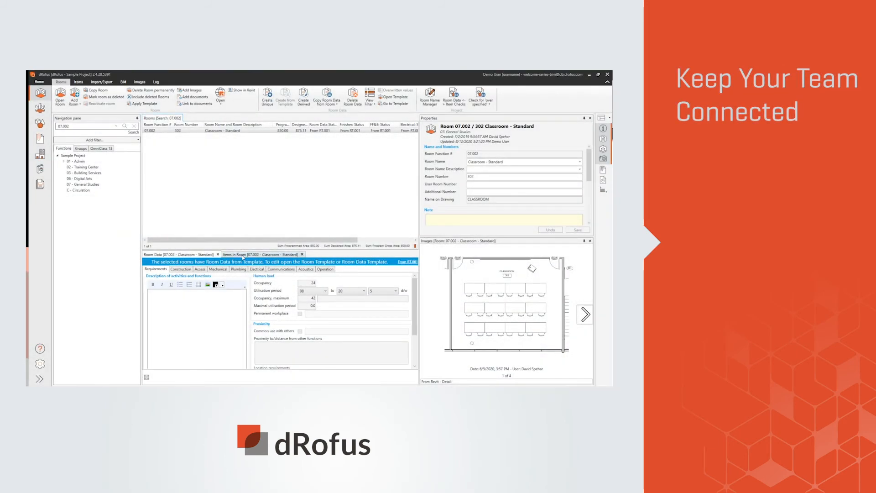
View room 07.002's five planned items, then advance to the classroom photo
{"action": "left_click", "coordinate": [258, 254]}
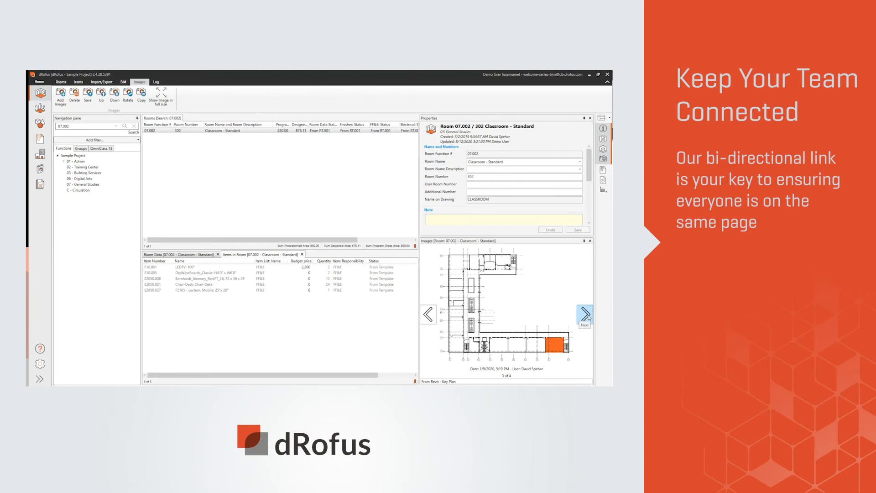
{"action": "left_click", "coordinate": [585, 313]}
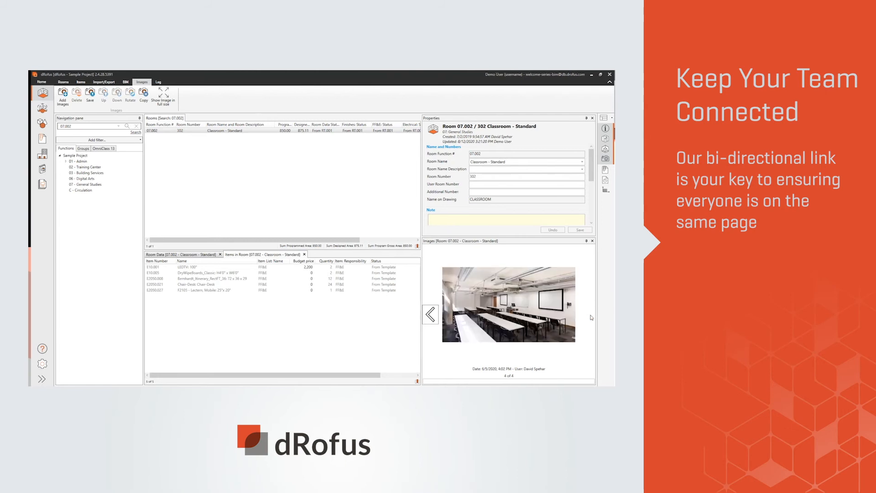